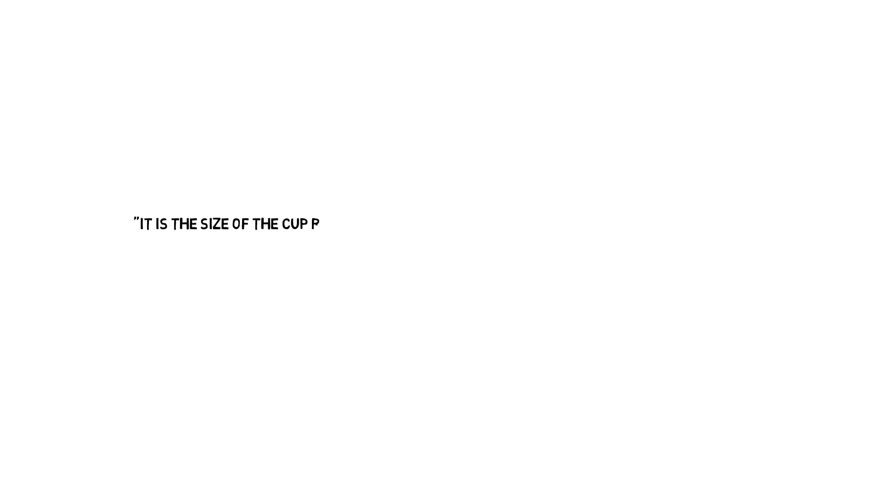
{"action": "type", "text": "RELATIVE TO THE SIZE OF"}
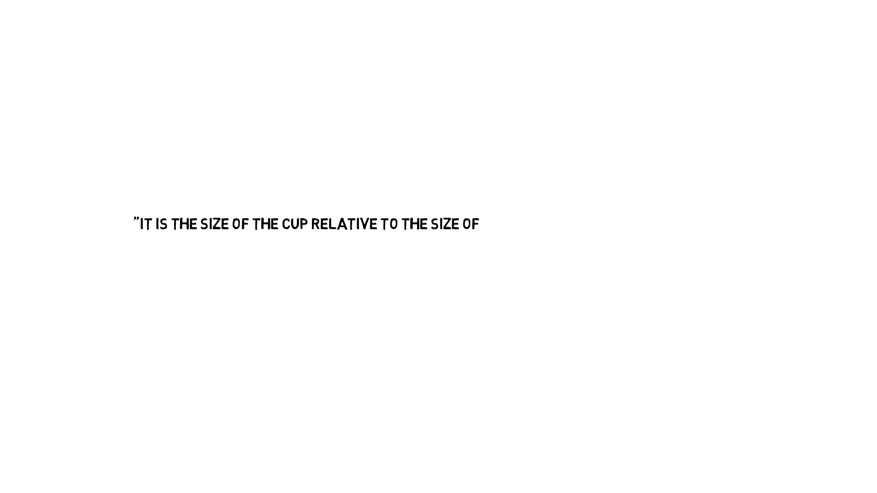
{"action": "type", "text": "HAND THAT MAKES IT GRASPABLE"}
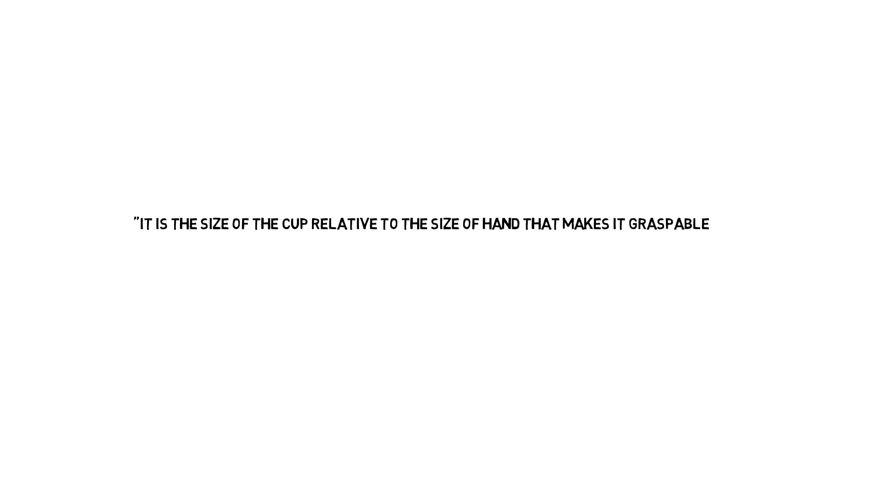